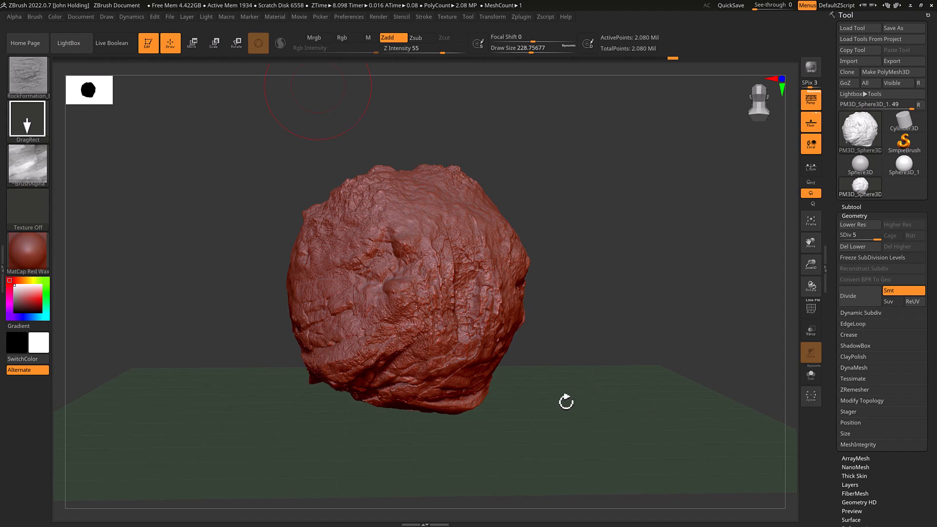
{"action": "mouse_move", "coordinate": [495, 211]}
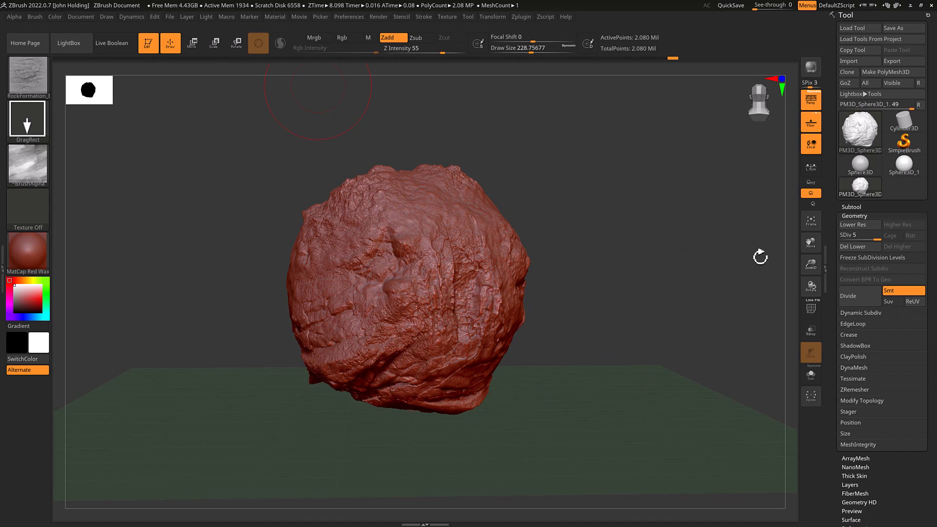
{"action": "mouse_move", "coordinate": [695, 346]}
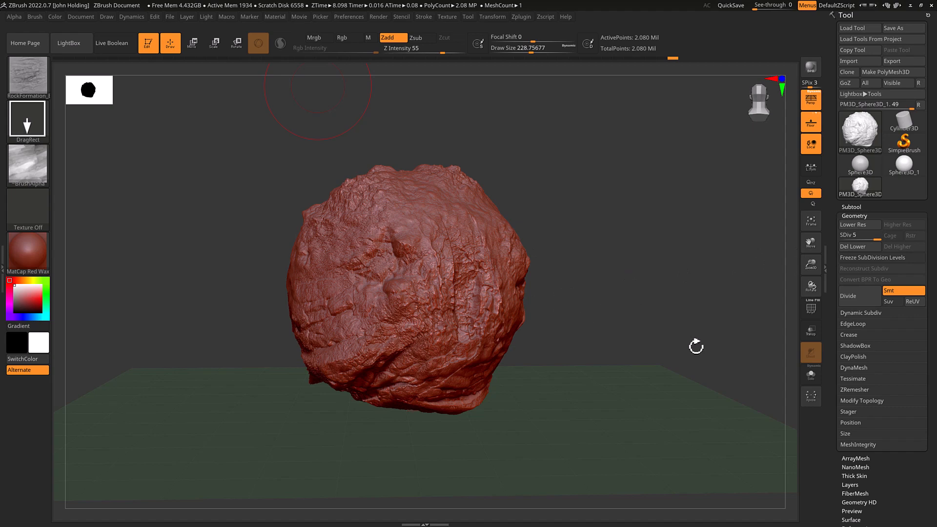
{"action": "mouse_move", "coordinate": [544, 238]}
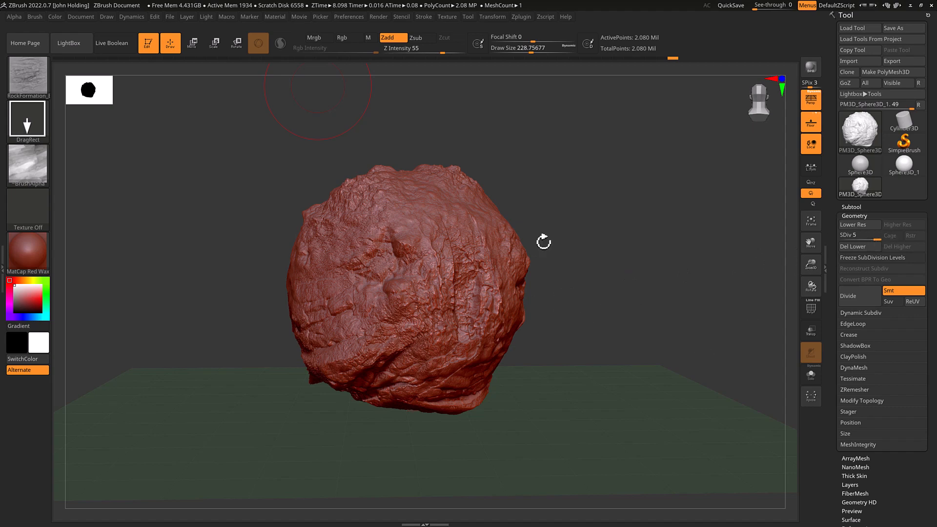
{"action": "mouse_move", "coordinate": [721, 183]}
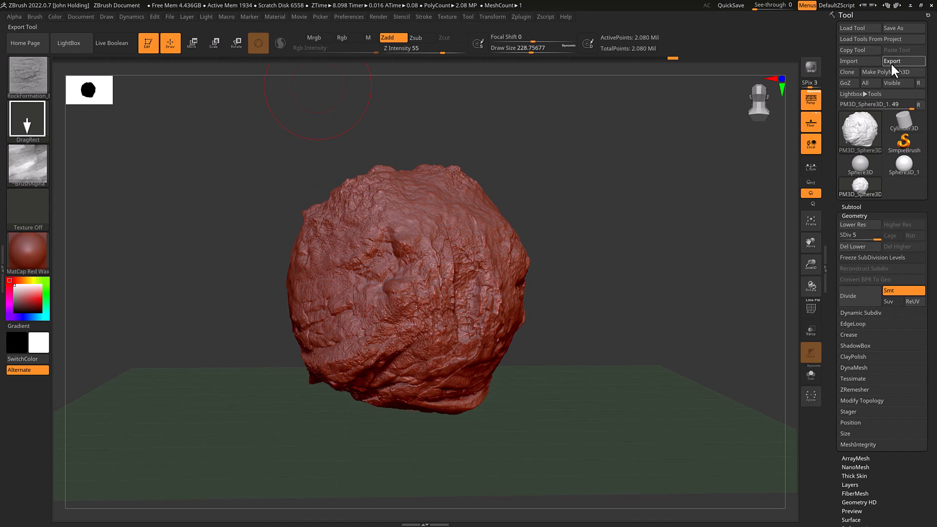
Open ZBrush's Export Mesh dialog for the SDiv 5 rock, targeting the Desktop zb folder.
{"action": "left_click", "coordinate": [903, 61]}
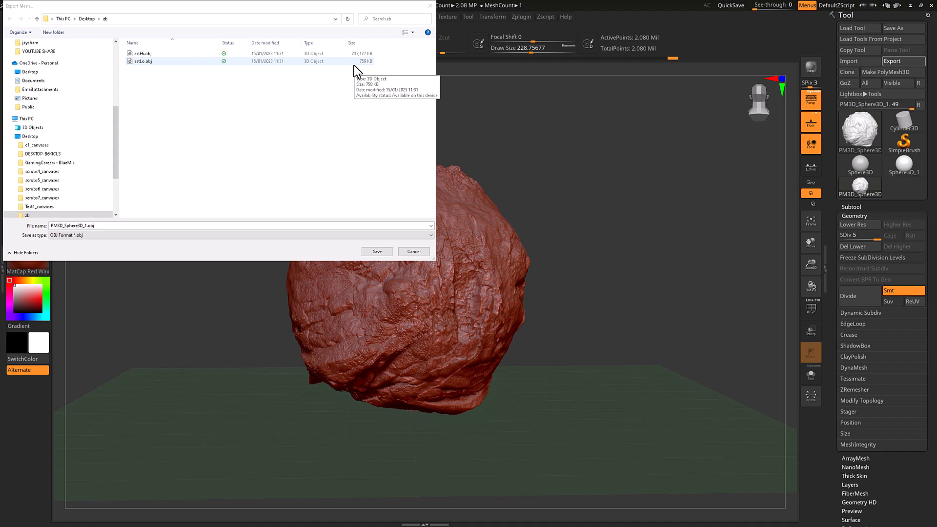
{"action": "mouse_move", "coordinate": [185, 73]}
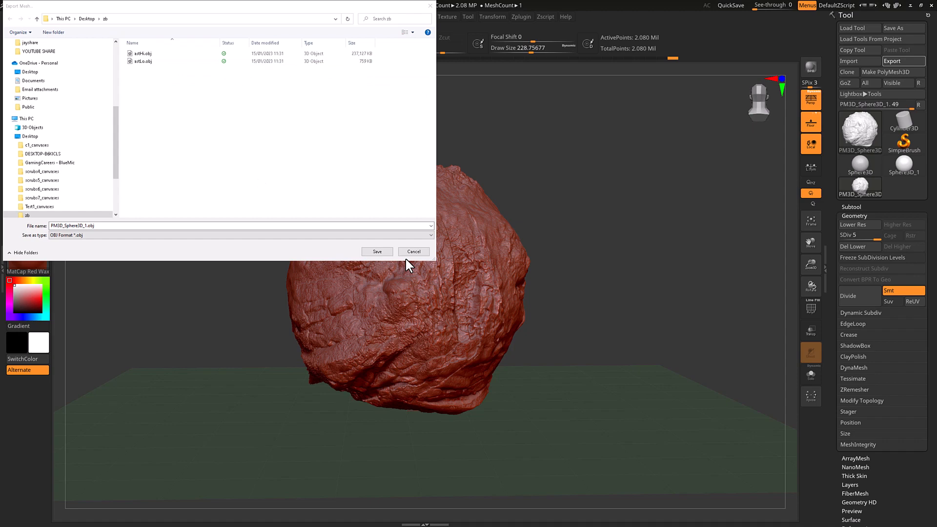
Save the detailed rock OBJ, lower it to SDiv 1, and reopen Export for it.
{"action": "left_click", "coordinate": [413, 251]}
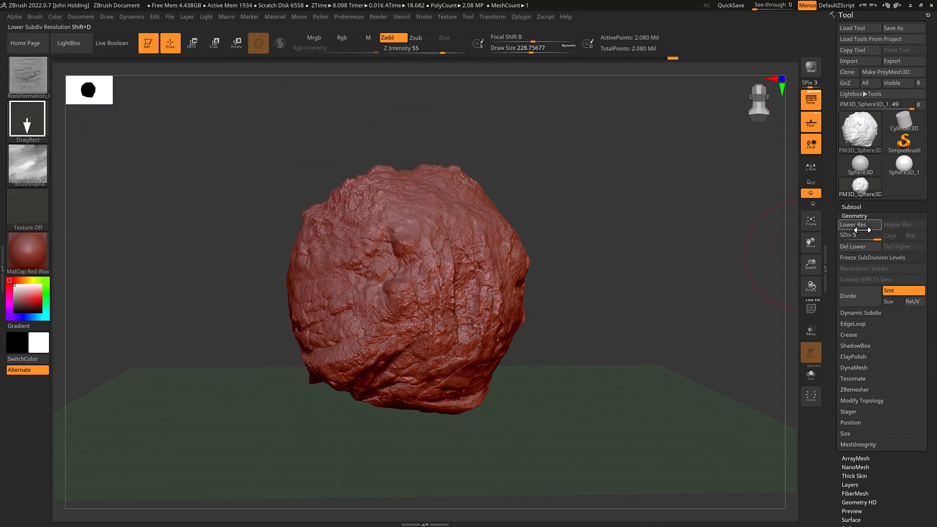
{"action": "left_click", "coordinate": [852, 225]}
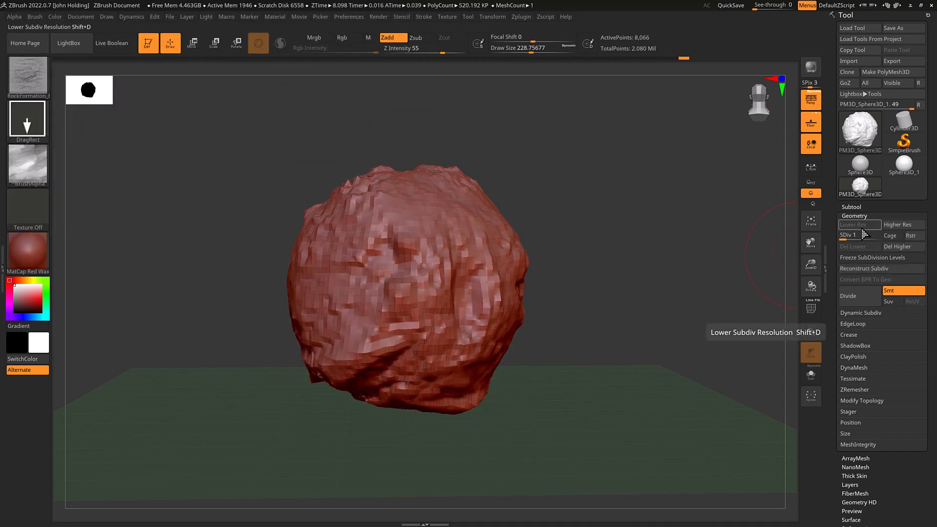
{"action": "left_click", "coordinate": [860, 225]}
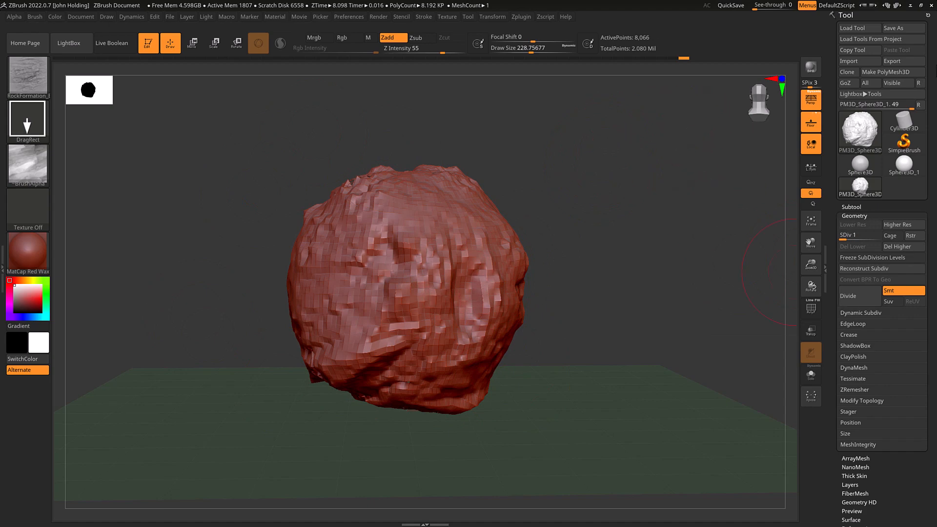
{"action": "left_click", "coordinate": [902, 60]}
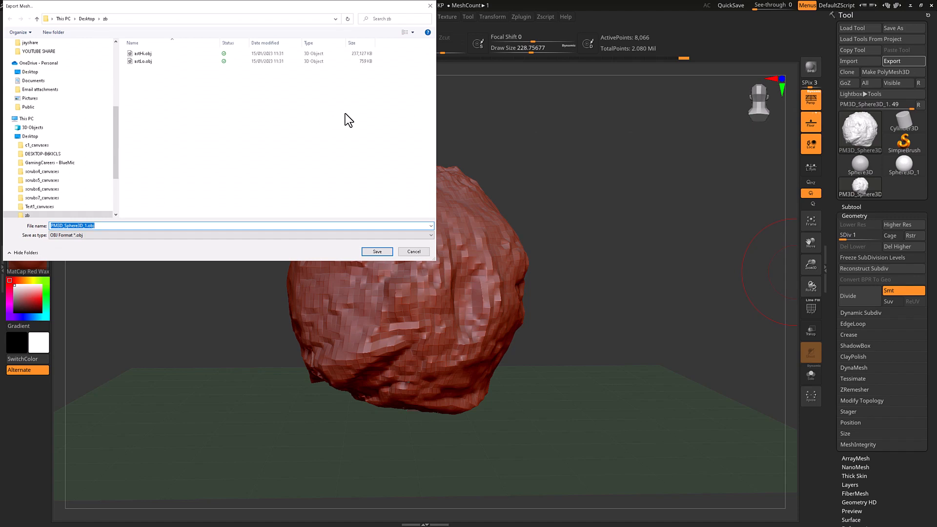
{"action": "mouse_move", "coordinate": [304, 31]}
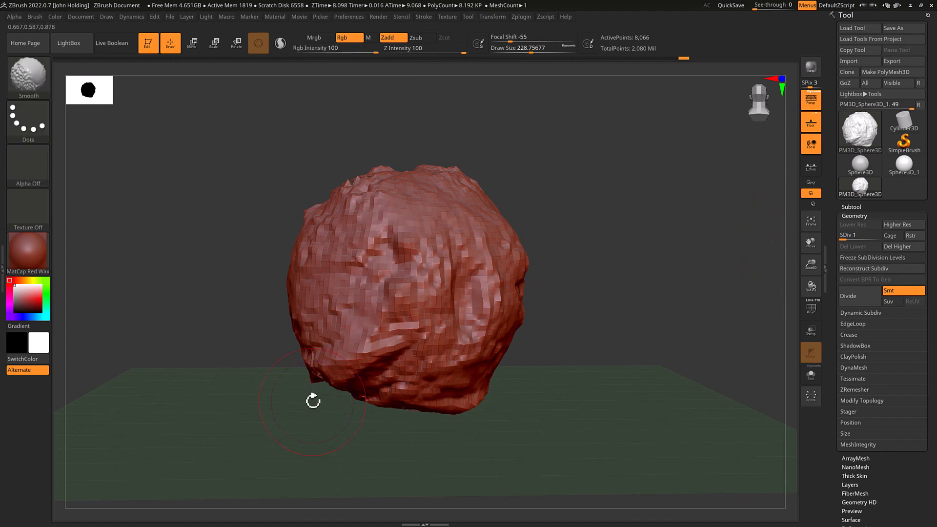
Create a new Painter project at 2048 resolution using the low-poly rock OBJ.
{"action": "left_click", "coordinate": [8, 517]}
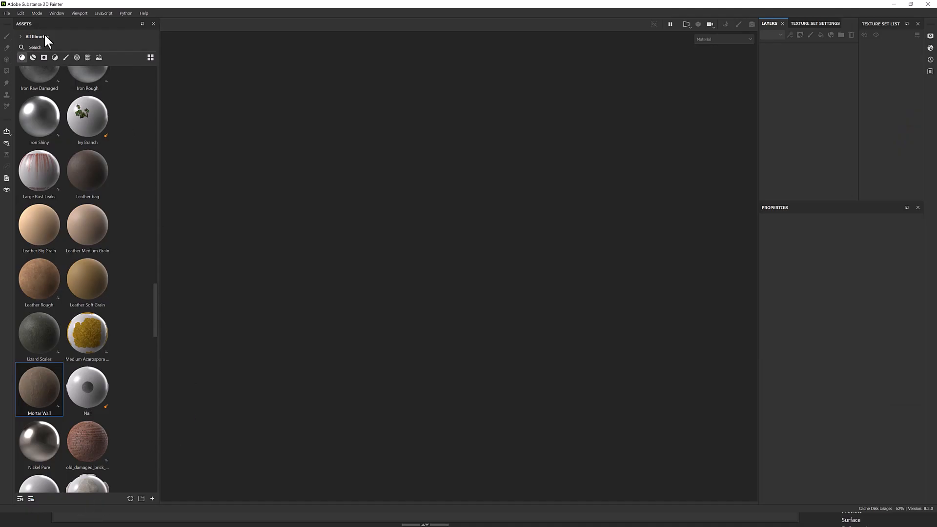
{"action": "left_click", "coordinate": [6, 12]}
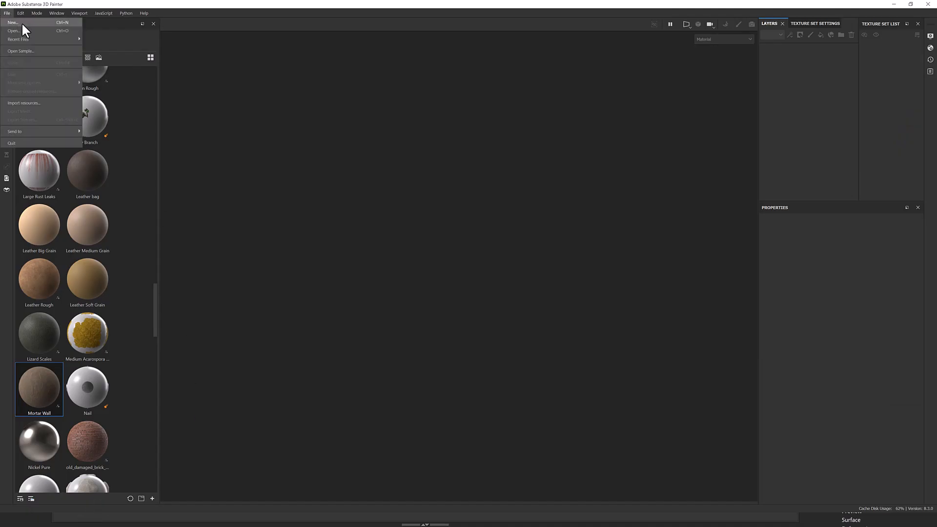
{"action": "left_click", "coordinate": [11, 22]}
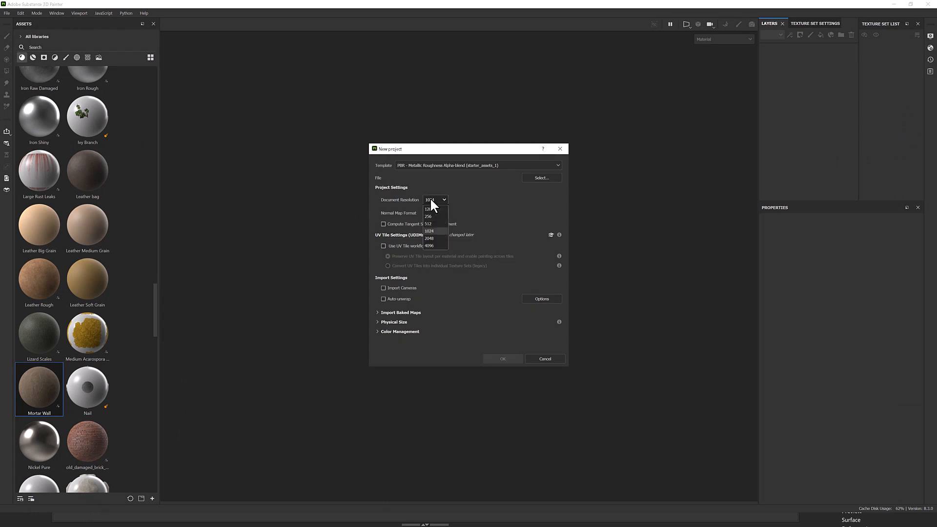
{"action": "left_click", "coordinate": [428, 238]}
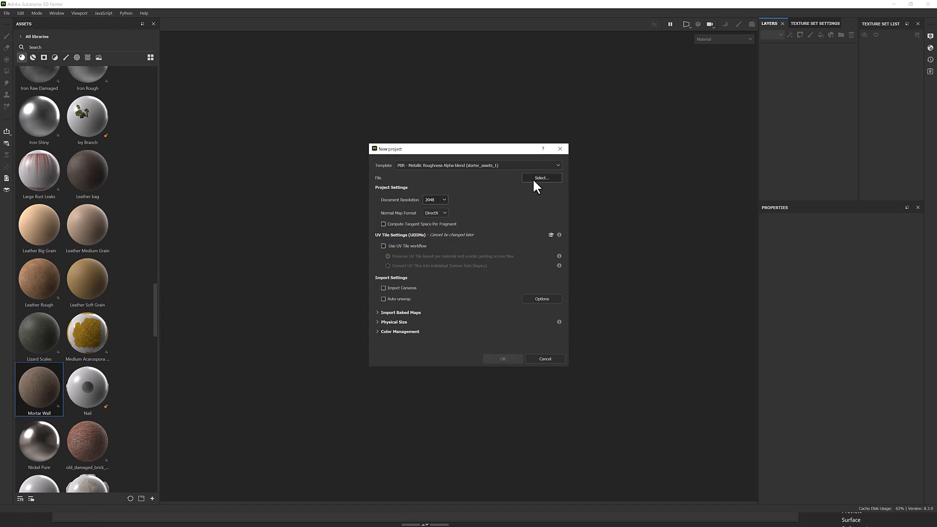
{"action": "left_click", "coordinate": [542, 177]}
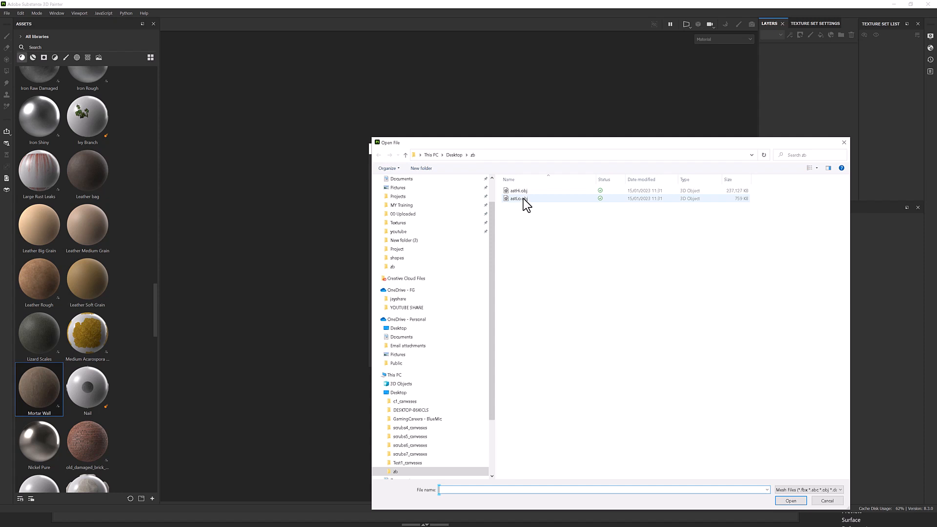
{"action": "left_click", "coordinate": [794, 500]}
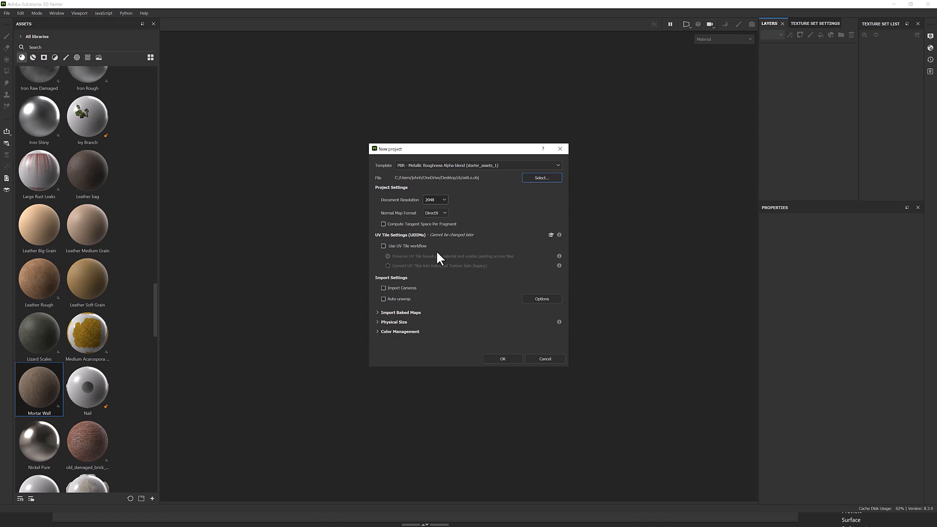
{"action": "mouse_move", "coordinate": [504, 372]}
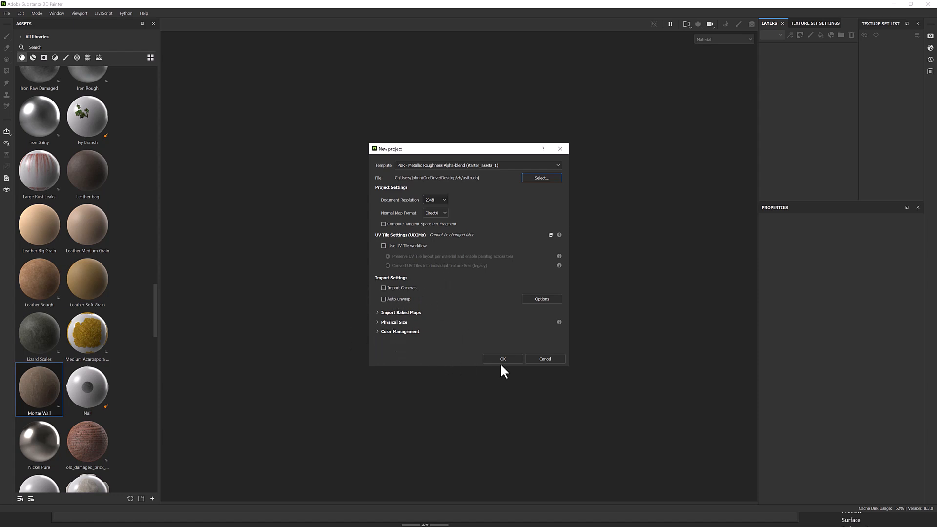
{"action": "left_click", "coordinate": [503, 359]}
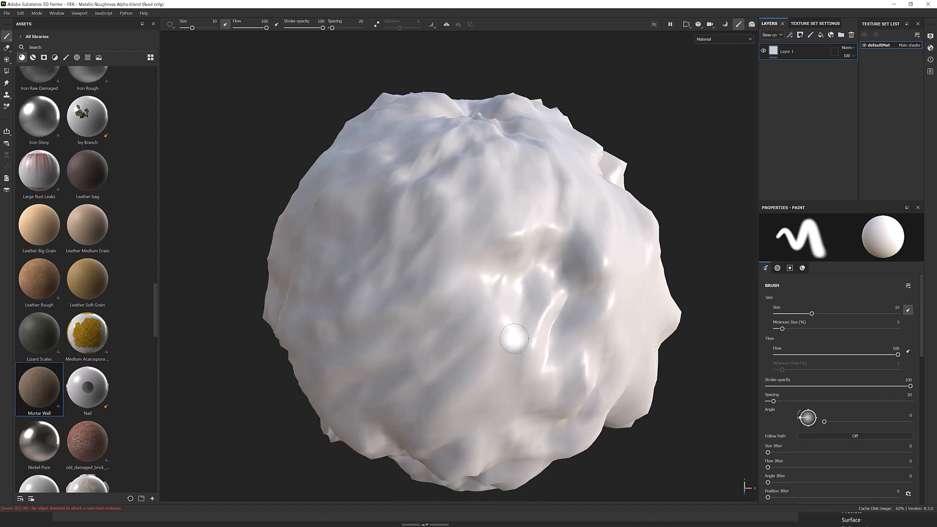
{"action": "left_click_drag", "start_coordinate": [513, 338], "coordinate": [676, 399]}
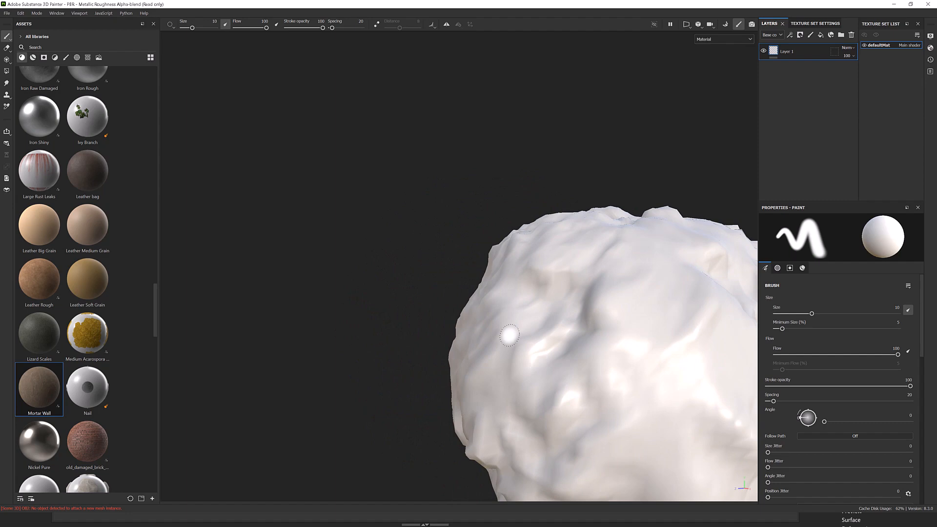
{"action": "left_click_drag", "start_coordinate": [509, 335], "coordinate": [481, 327]}
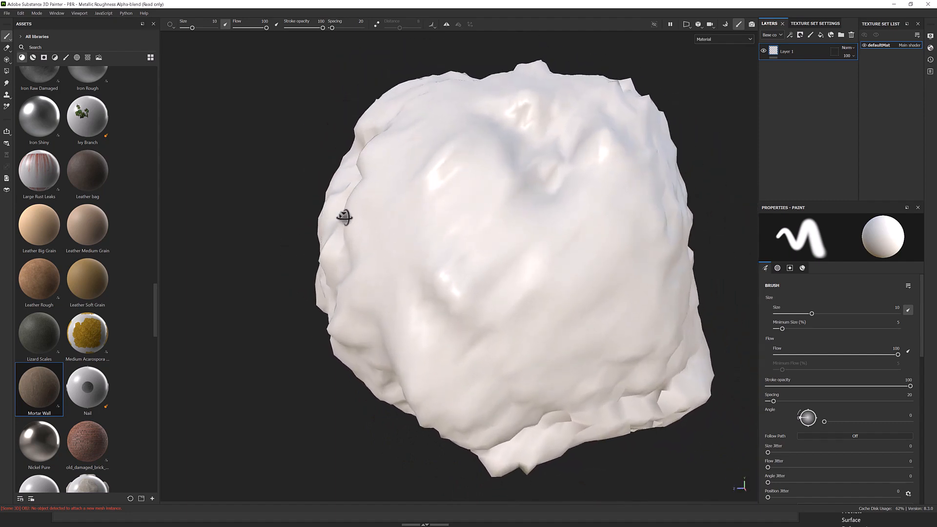
{"action": "left_click_drag", "start_coordinate": [343, 217], "coordinate": [487, 305]}
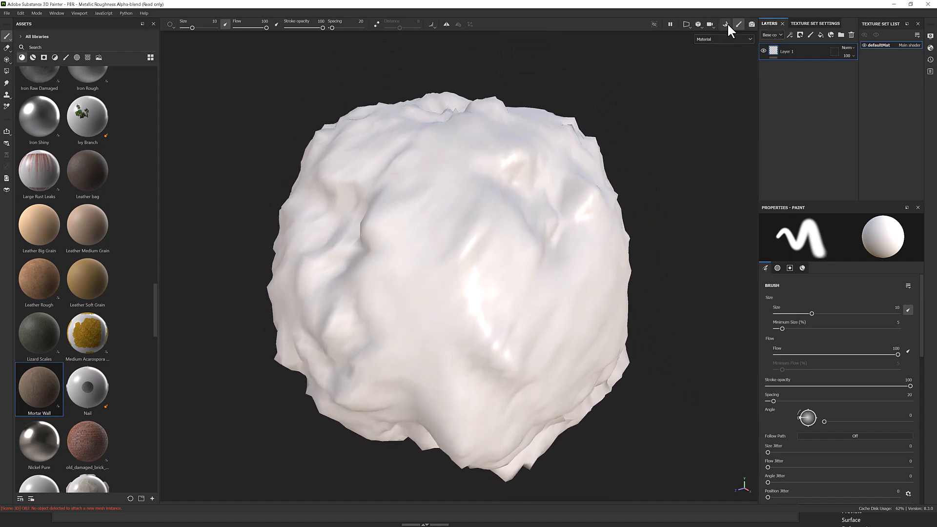
{"action": "mouse_move", "coordinate": [751, 26]}
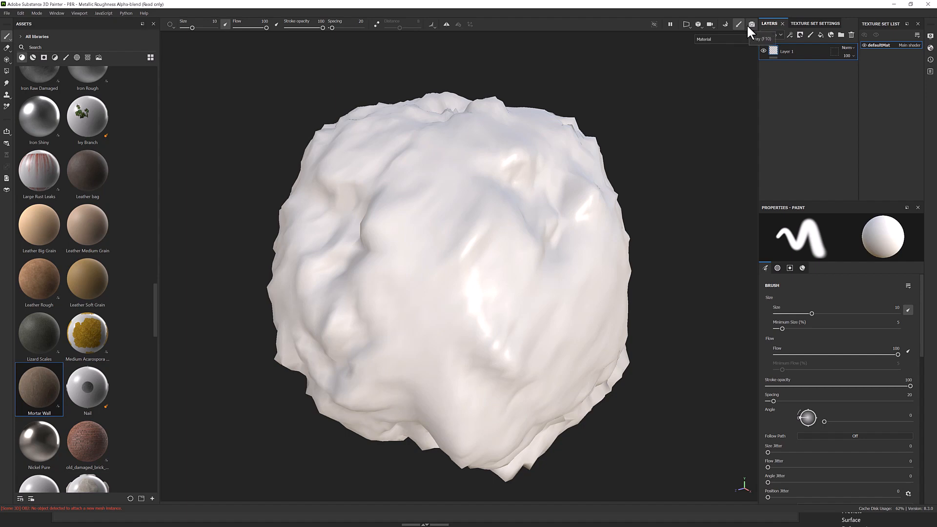
{"action": "mouse_move", "coordinate": [725, 25]}
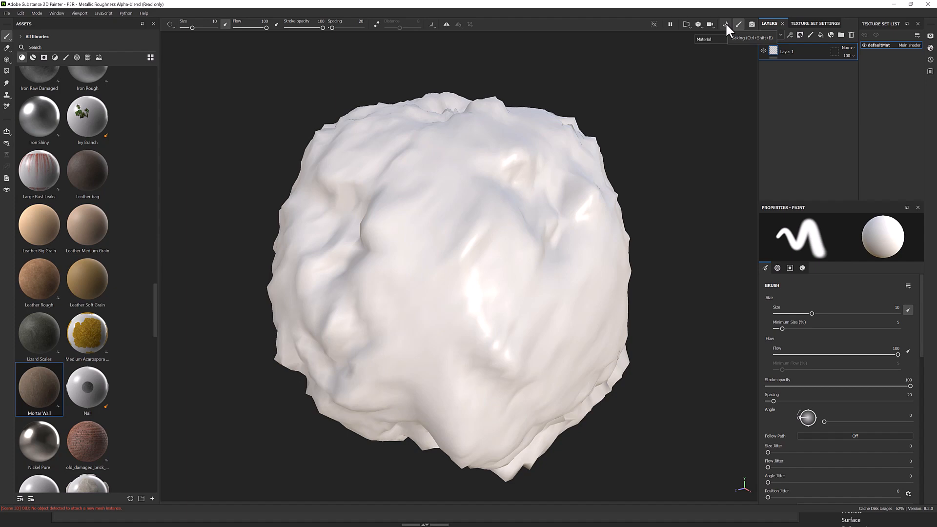
In baking mode, load the high-poly rock OBJ as the high definition mesh.
{"action": "left_click", "coordinate": [723, 23]}
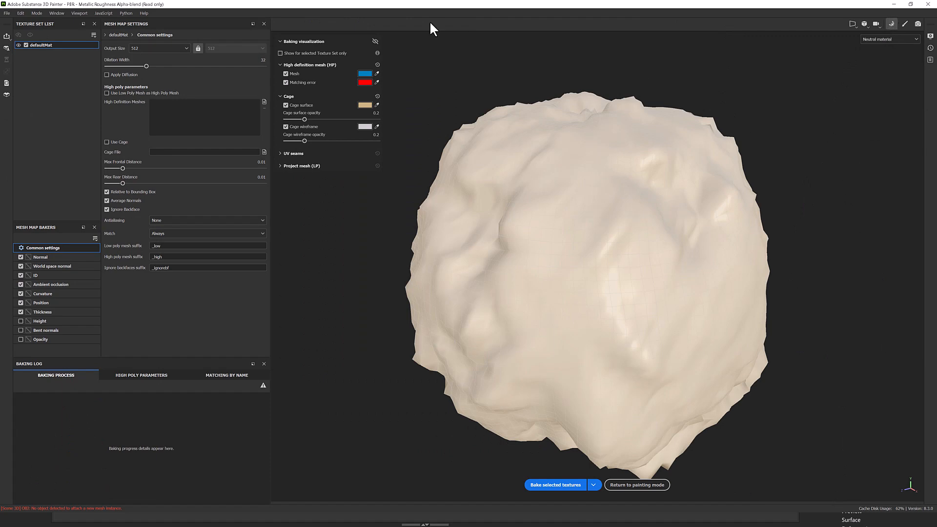
{"action": "mouse_move", "coordinate": [86, 280]}
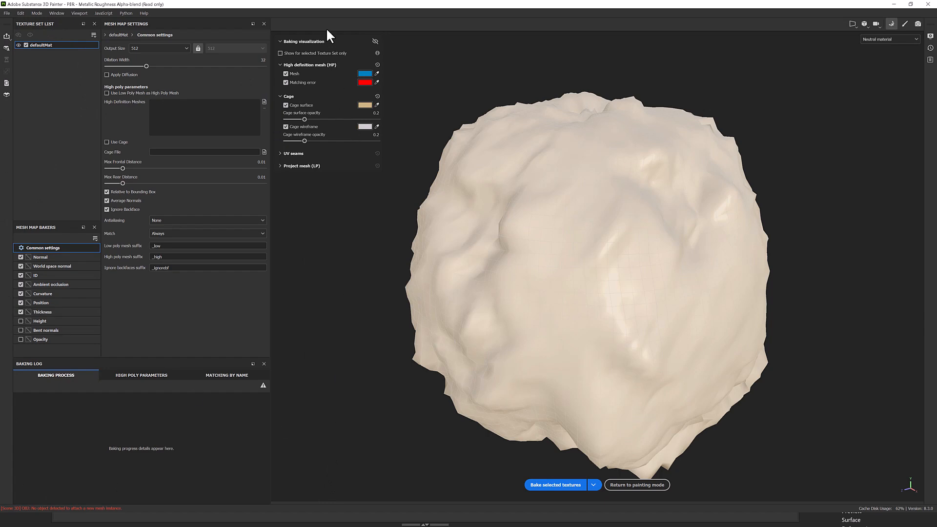
{"action": "mouse_move", "coordinate": [437, 130]}
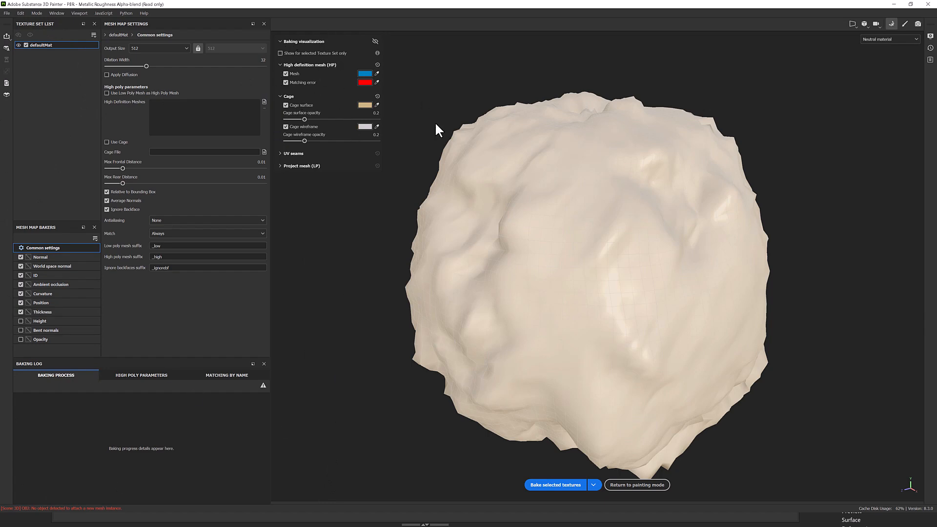
{"action": "mouse_move", "coordinate": [275, 147]}
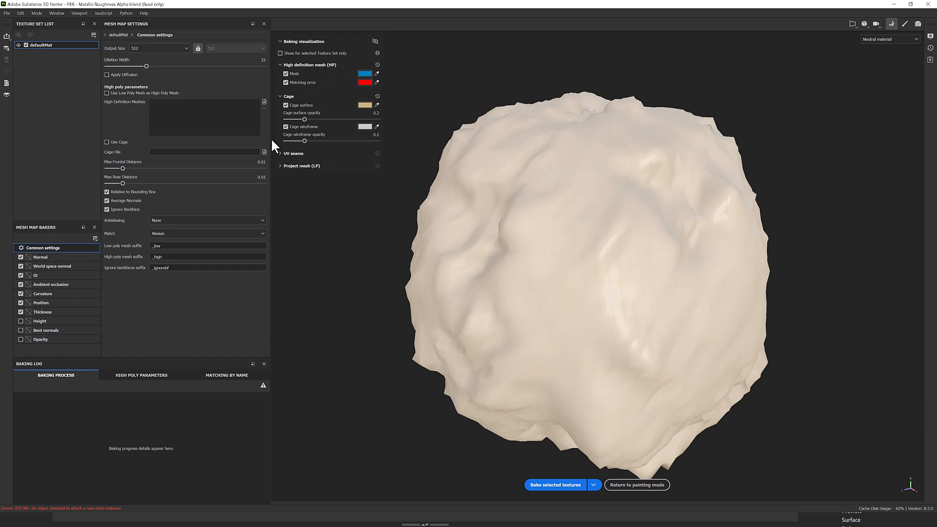
{"action": "mouse_move", "coordinate": [125, 34]}
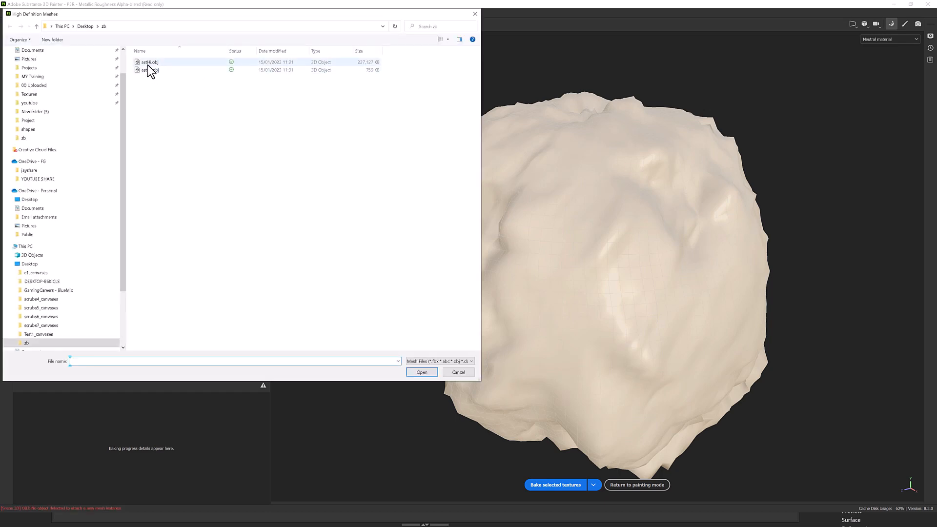
{"action": "left_click", "coordinate": [422, 371]}
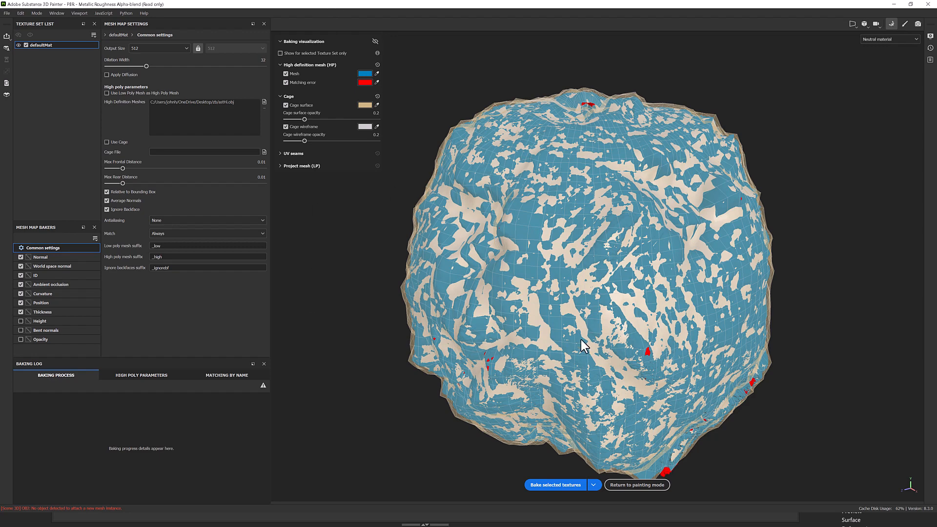
{"action": "mouse_move", "coordinate": [446, 275]}
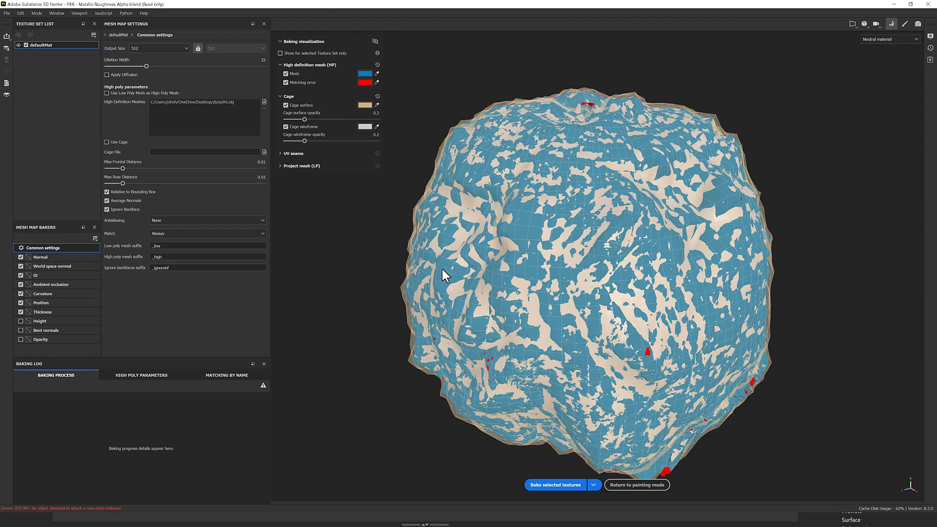
{"action": "left_click_drag", "start_coordinate": [445, 275], "coordinate": [777, 251]}
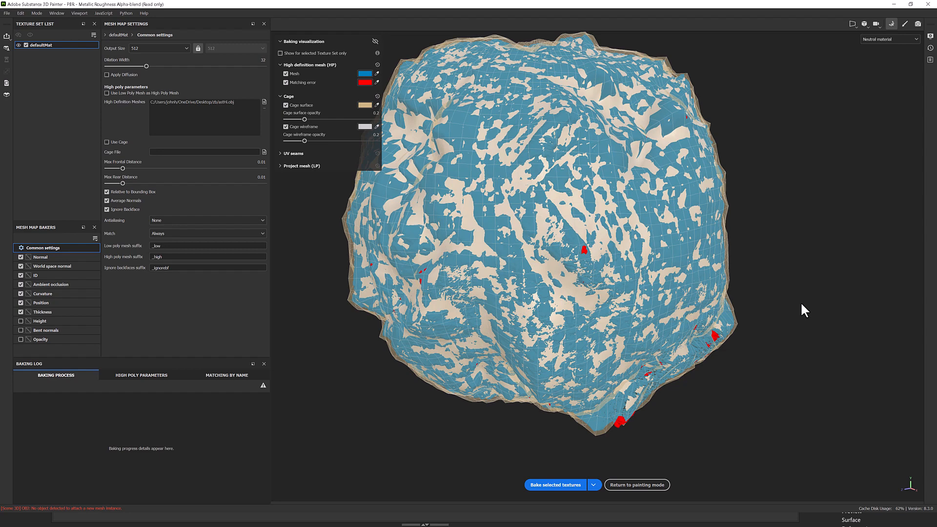
{"action": "mouse_move", "coordinate": [227, 329]}
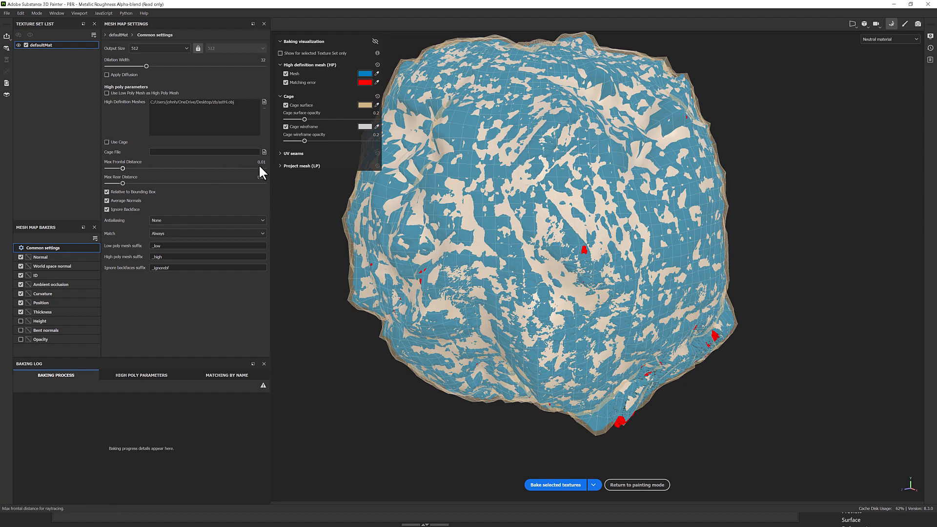
Adjust Max Frontal Distance toward 0.0067, orbiting to confirm the cage covers the rock.
{"action": "left_click_drag", "start_coordinate": [123, 168], "coordinate": [125, 168]}
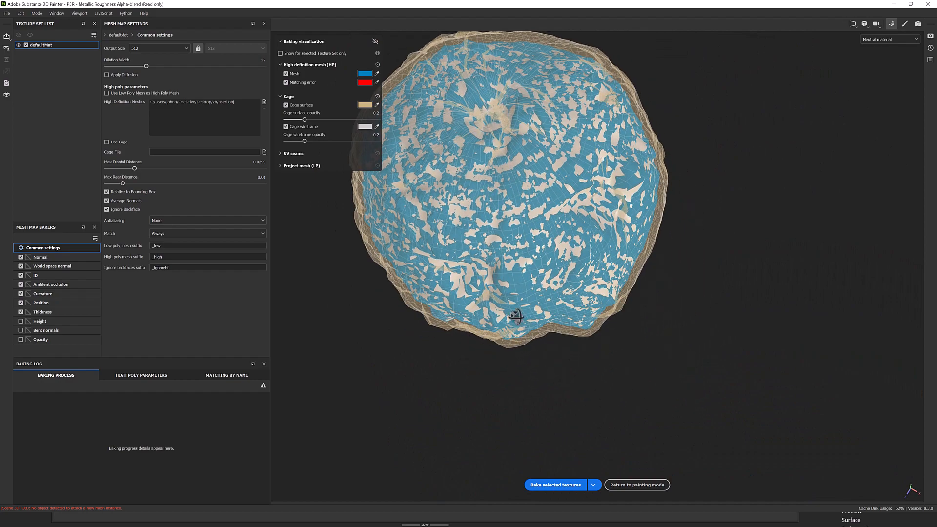
{"action": "left_click_drag", "start_coordinate": [514, 316], "coordinate": [612, 226]}
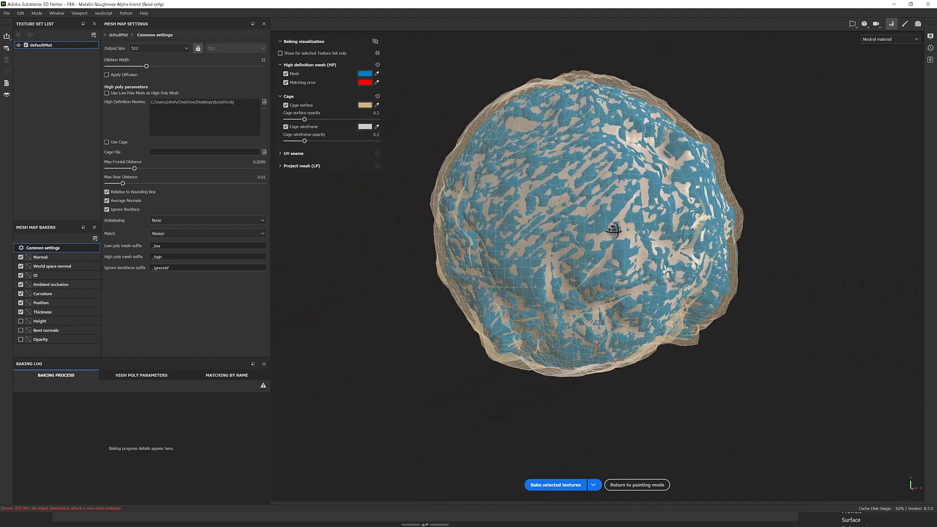
{"action": "left_click_drag", "start_coordinate": [612, 229], "coordinate": [659, 228]}
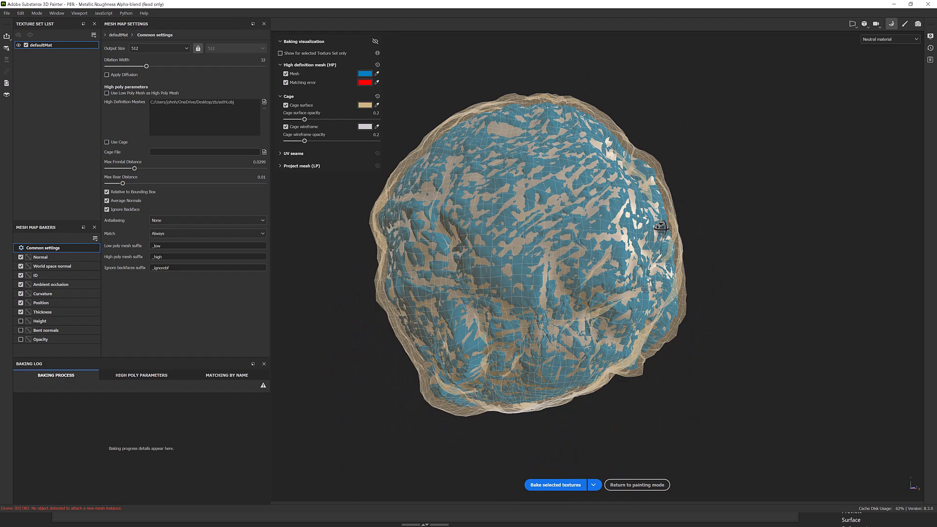
{"action": "left_click_drag", "start_coordinate": [657, 227], "coordinate": [594, 264]}
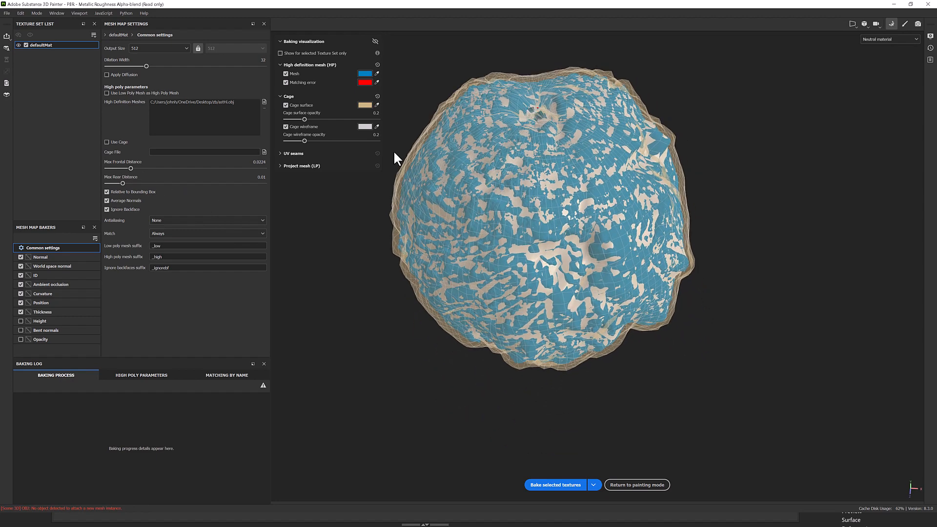
{"action": "left_click_drag", "start_coordinate": [128, 168], "coordinate": [146, 168]}
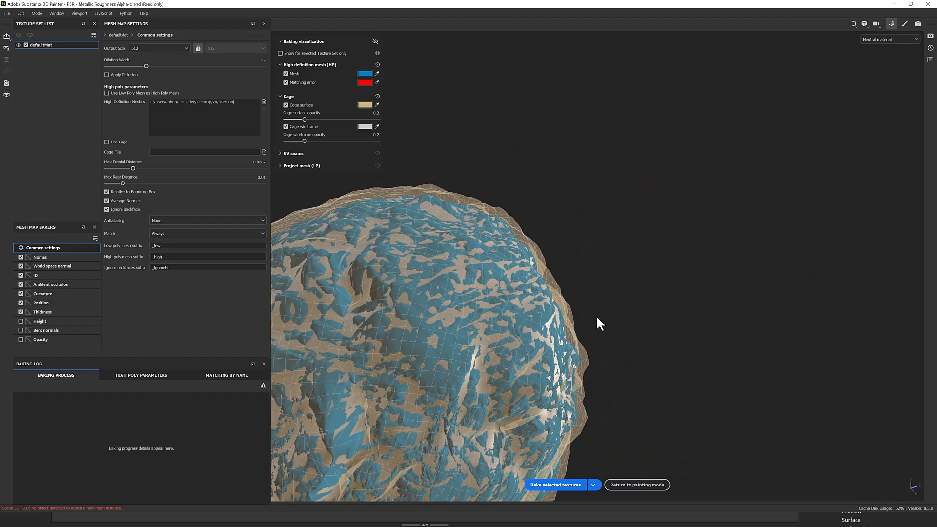
{"action": "left_click_drag", "start_coordinate": [601, 322], "coordinate": [699, 239]}
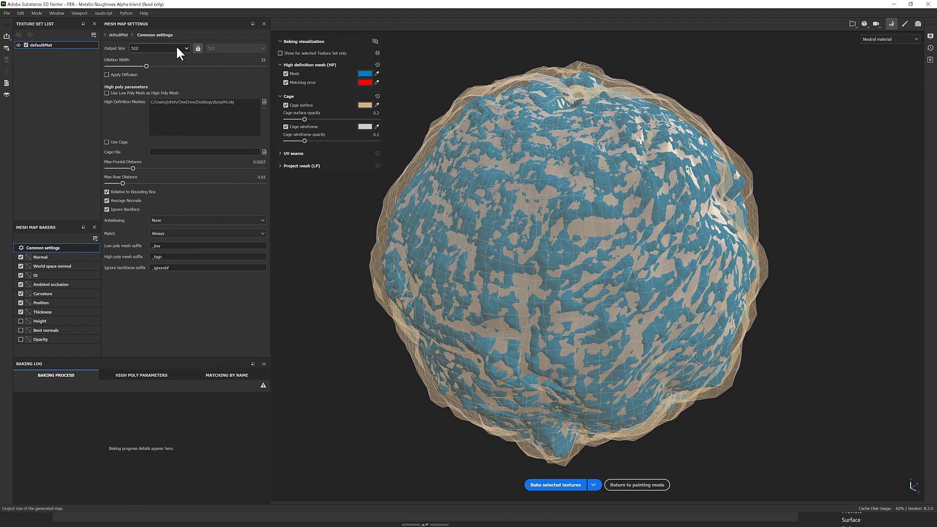
Bake the seven selected mesh maps at 2048 output size and check the Baking Log.
{"action": "left_click", "coordinate": [186, 48]}
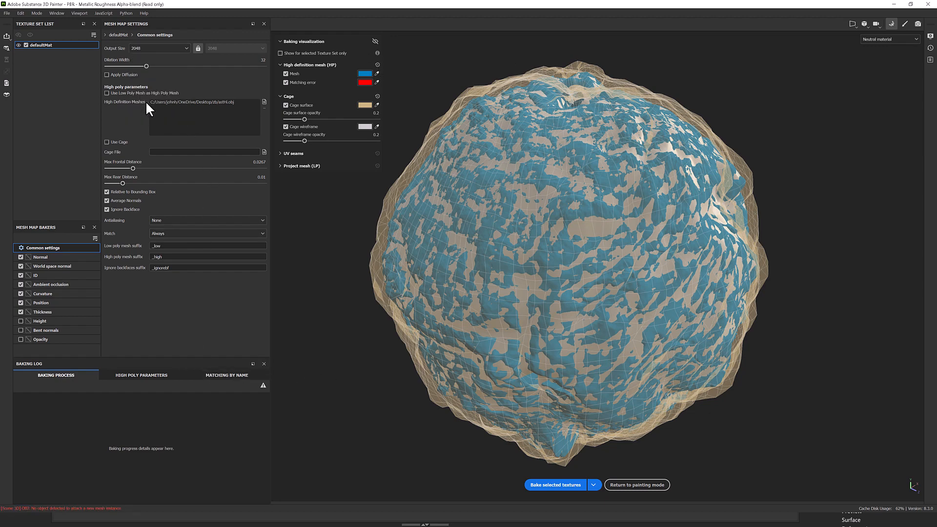
{"action": "left_click", "coordinate": [51, 284]}
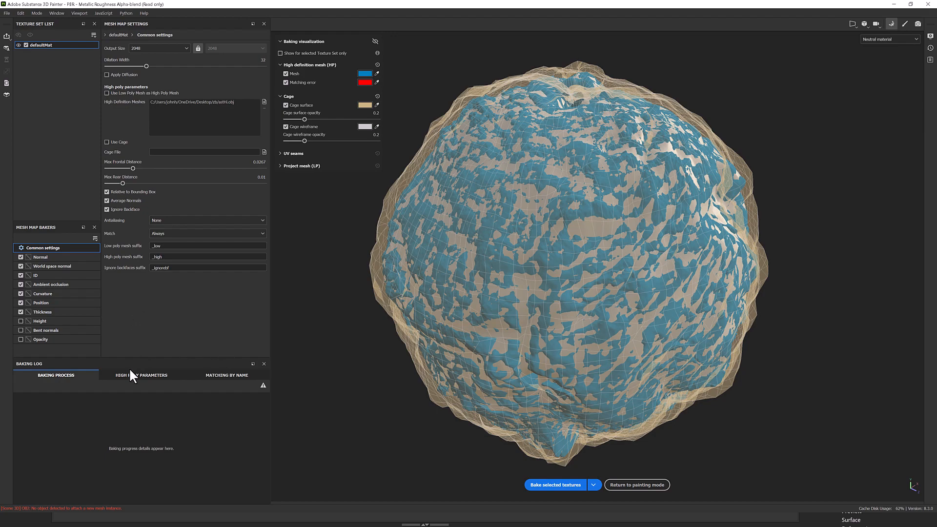
{"action": "left_click", "coordinate": [555, 484]}
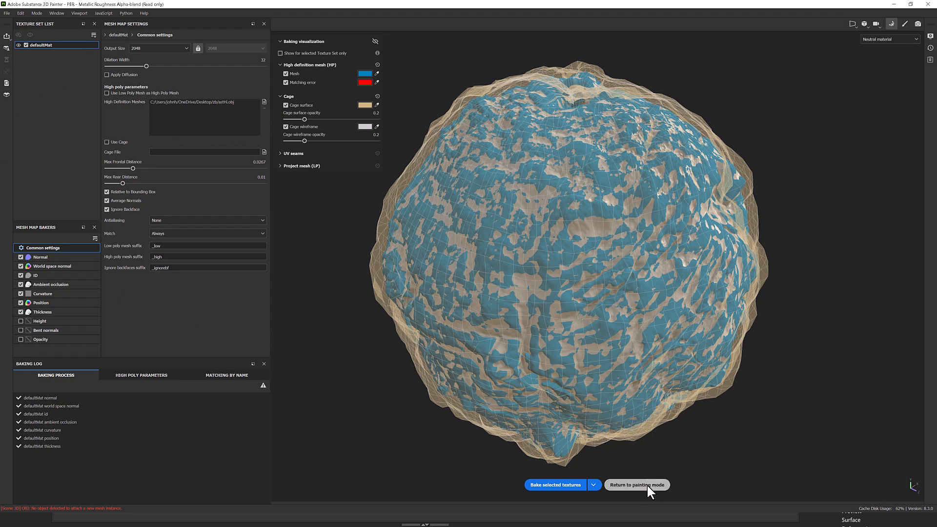
Return to painting mode and orbit the rock to inspect the baked detail.
{"action": "left_click", "coordinate": [637, 484]}
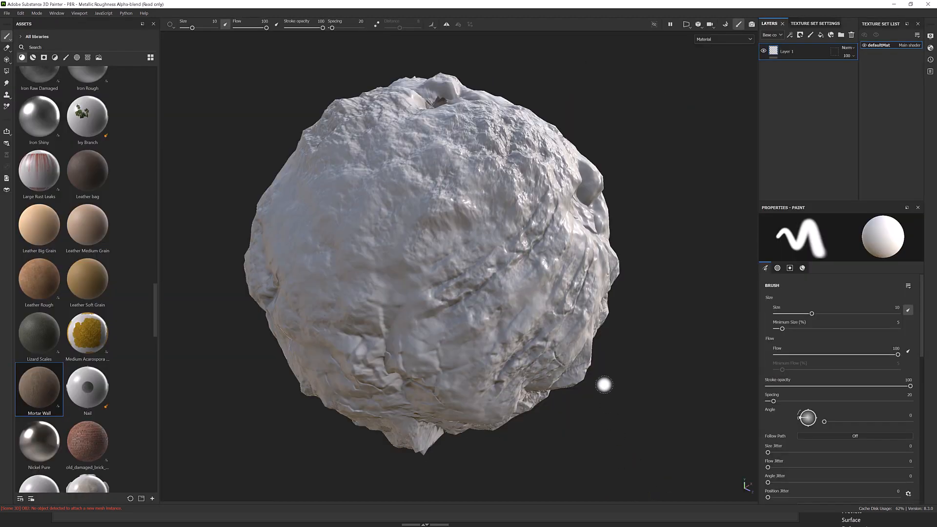
{"action": "left_click_drag", "start_coordinate": [603, 385], "coordinate": [557, 260]}
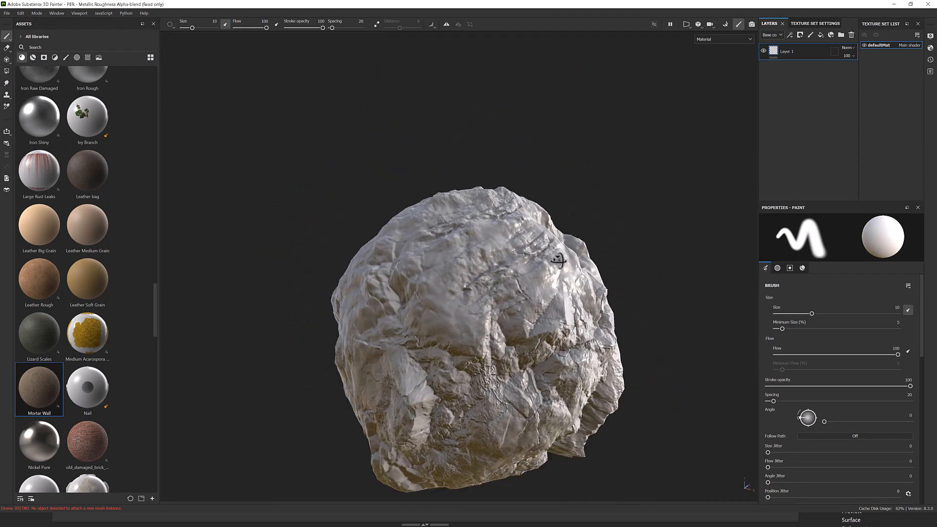
{"action": "left_click_drag", "start_coordinate": [559, 260], "coordinate": [442, 292]}
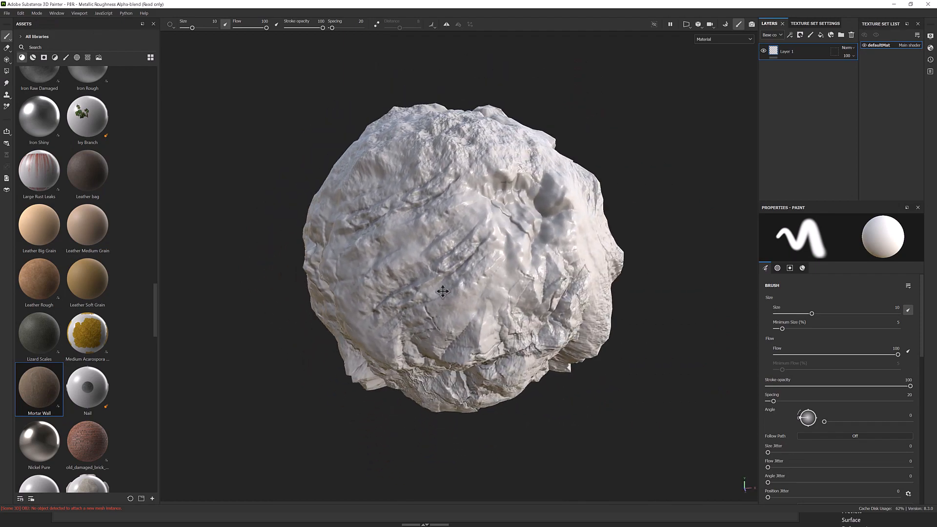
{"action": "left_click_drag", "start_coordinate": [443, 292], "coordinate": [438, 269]}
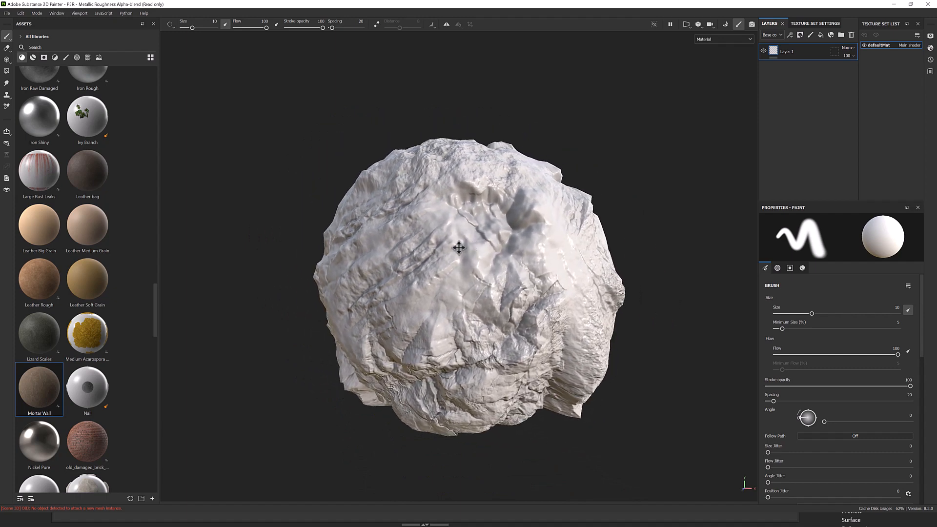
{"action": "left_click_drag", "start_coordinate": [458, 248], "coordinate": [405, 248]}
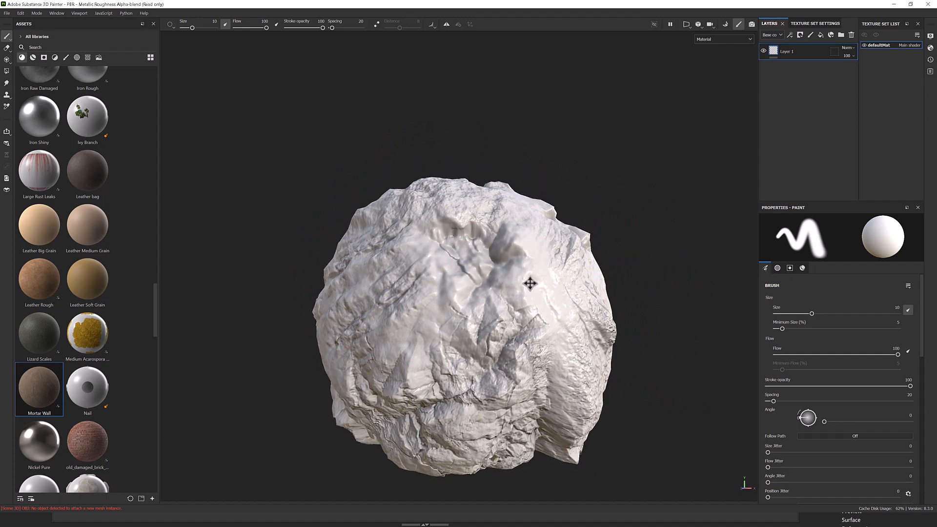
{"action": "left_click_drag", "start_coordinate": [530, 283], "coordinate": [521, 241]}
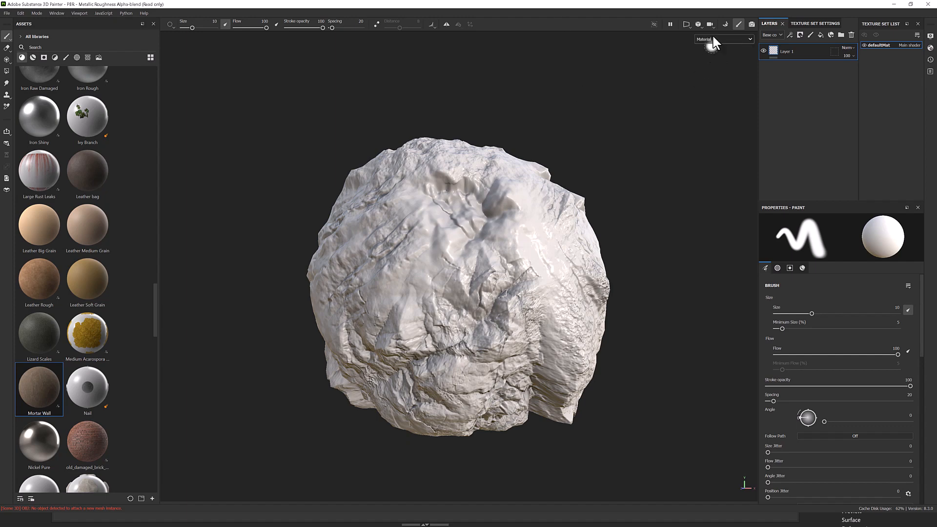
Switch the viewport to display the Mesh maps > Normal channel.
{"action": "left_click", "coordinate": [723, 38]}
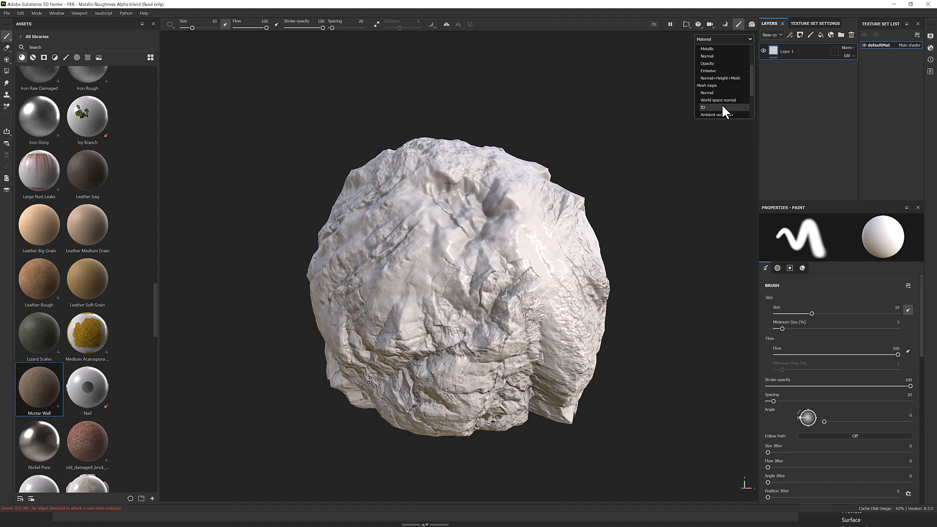
{"action": "mouse_move", "coordinate": [717, 97]}
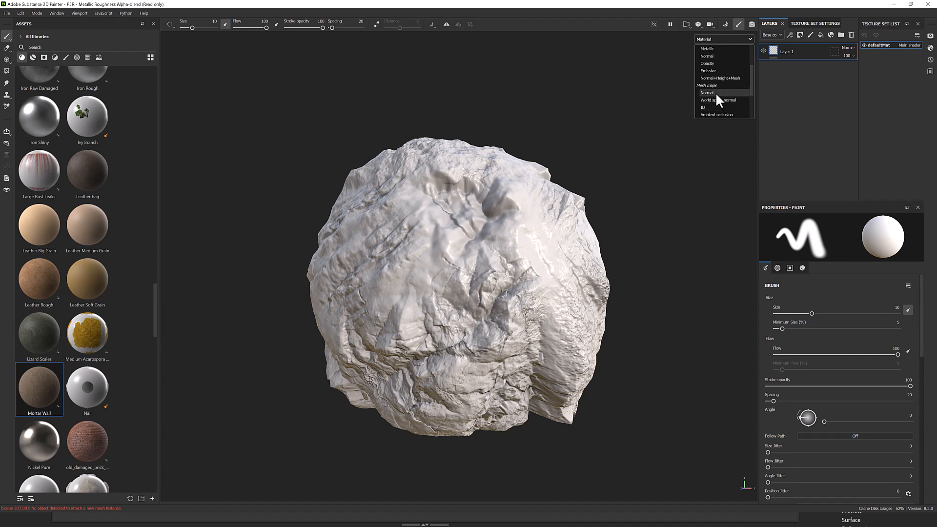
{"action": "left_click", "coordinate": [706, 93]}
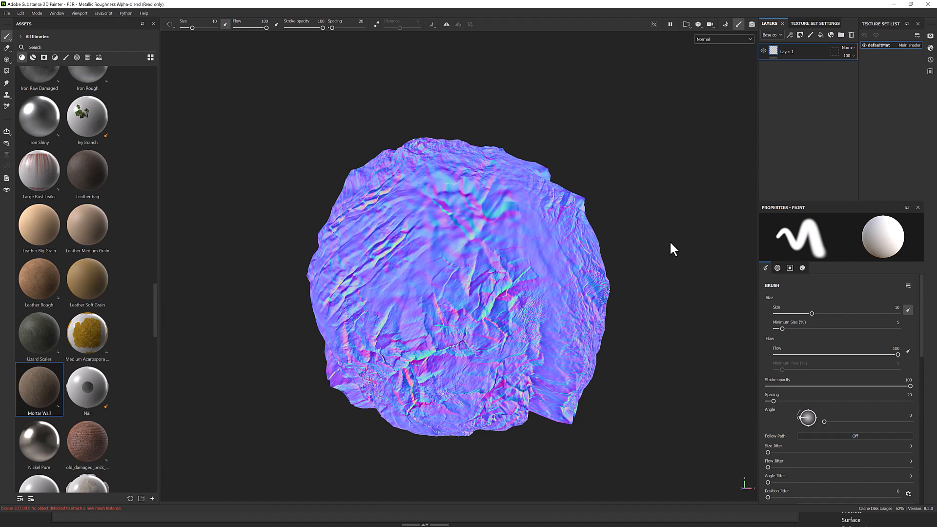
Display the baked Ambient occlusion map and orbit to inspect it.
{"action": "left_click", "coordinate": [723, 39]}
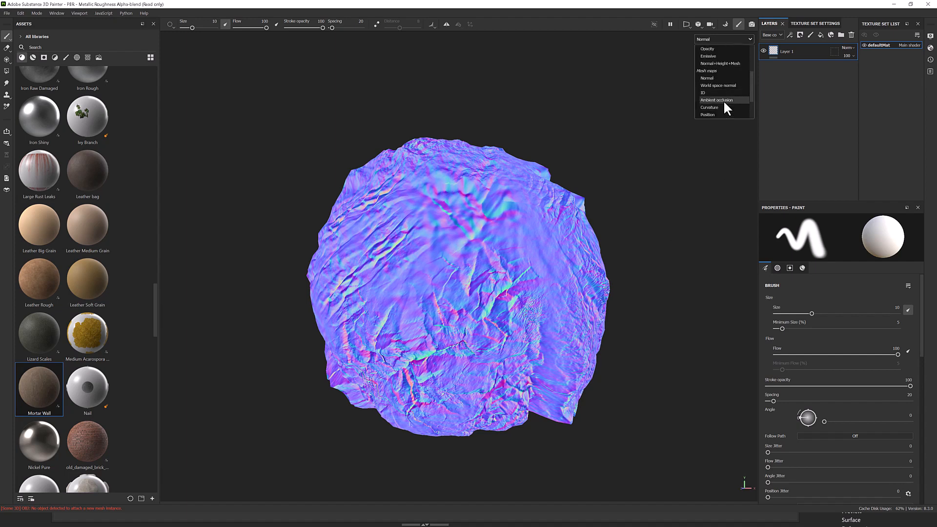
{"action": "left_click", "coordinate": [715, 99]}
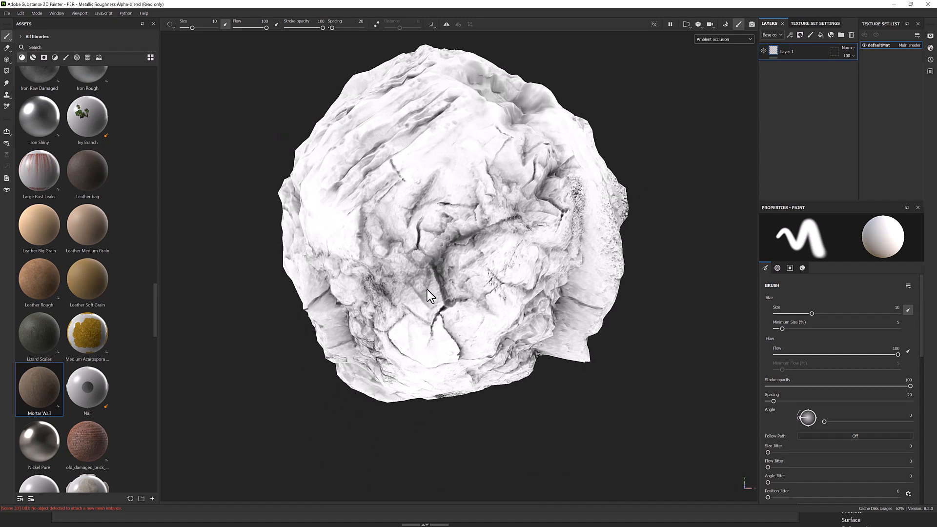
{"action": "left_click_drag", "start_coordinate": [430, 296], "coordinate": [483, 174]}
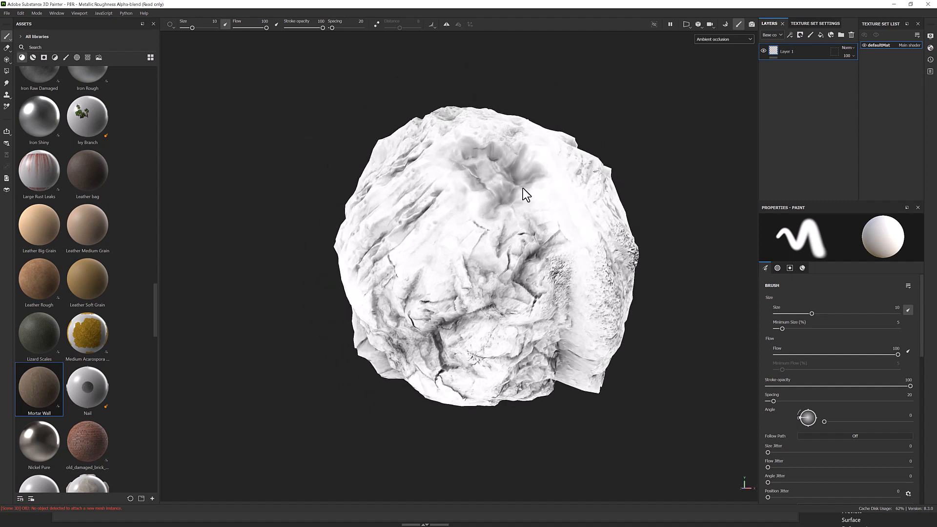
View the Curvature map, then the Thickness map, orbiting to inspect thickness.
{"action": "left_click", "coordinate": [723, 38]}
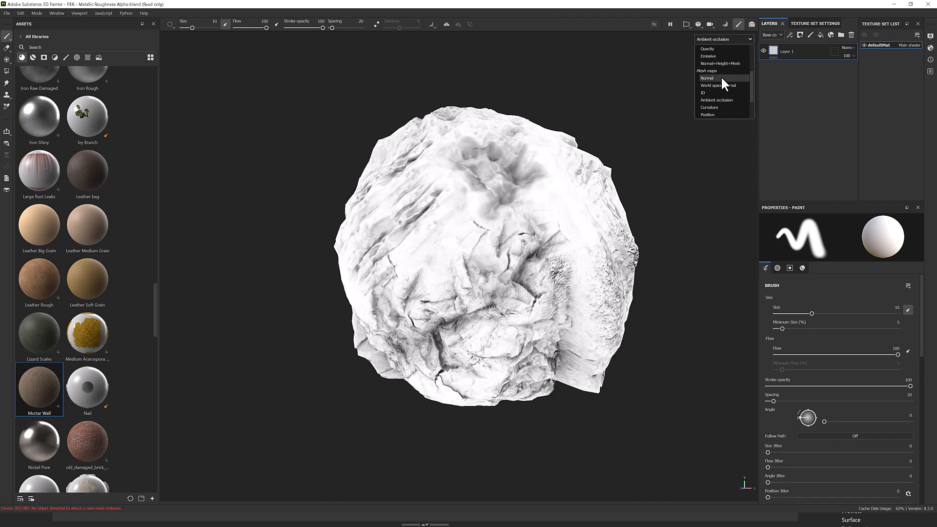
{"action": "left_click", "coordinate": [709, 106]}
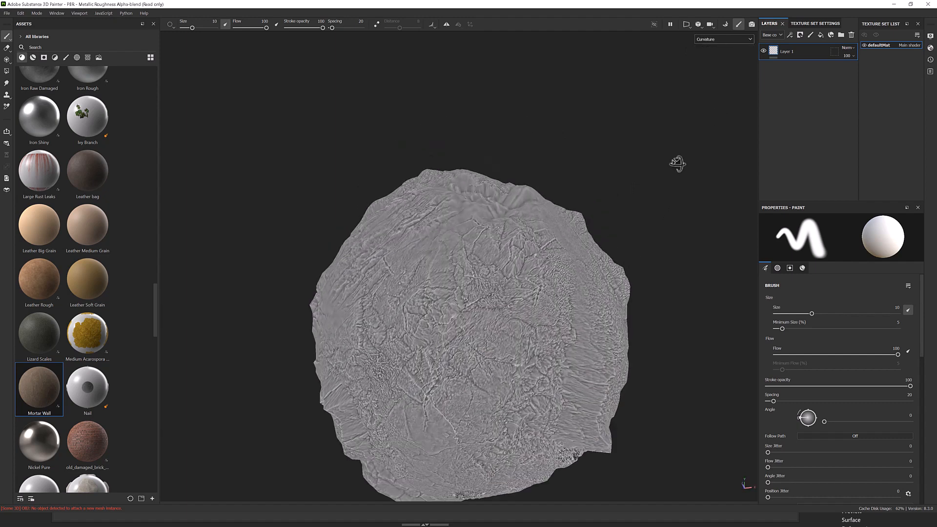
{"action": "left_click", "coordinate": [724, 39]}
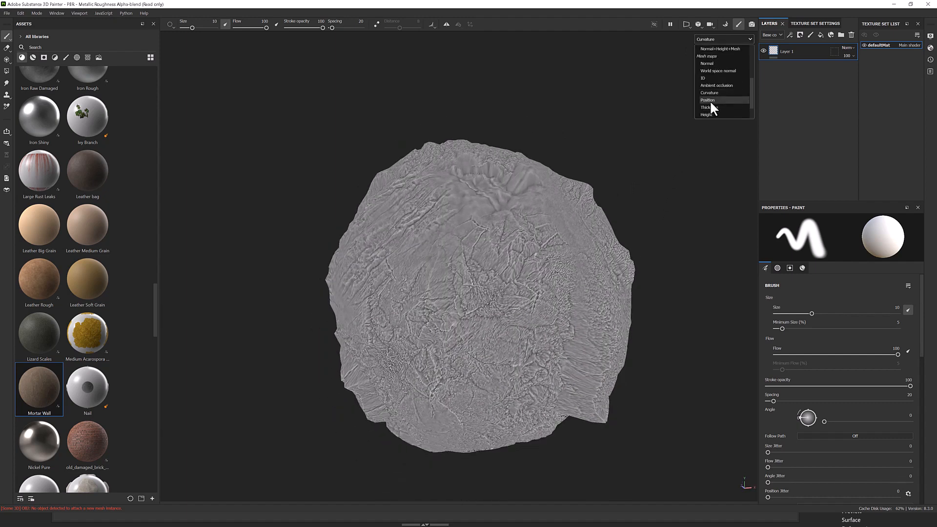
{"action": "left_click", "coordinate": [705, 107]}
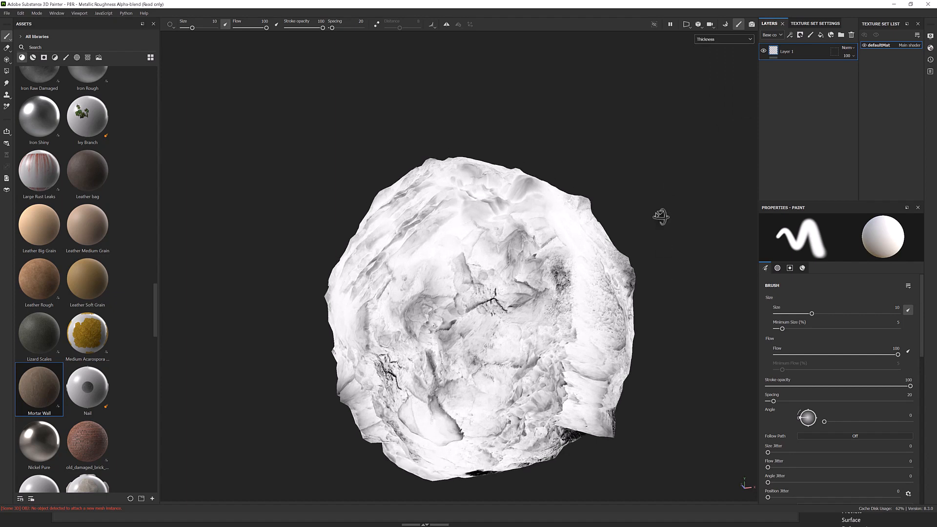
{"action": "left_click_drag", "start_coordinate": [661, 215], "coordinate": [660, 303]}
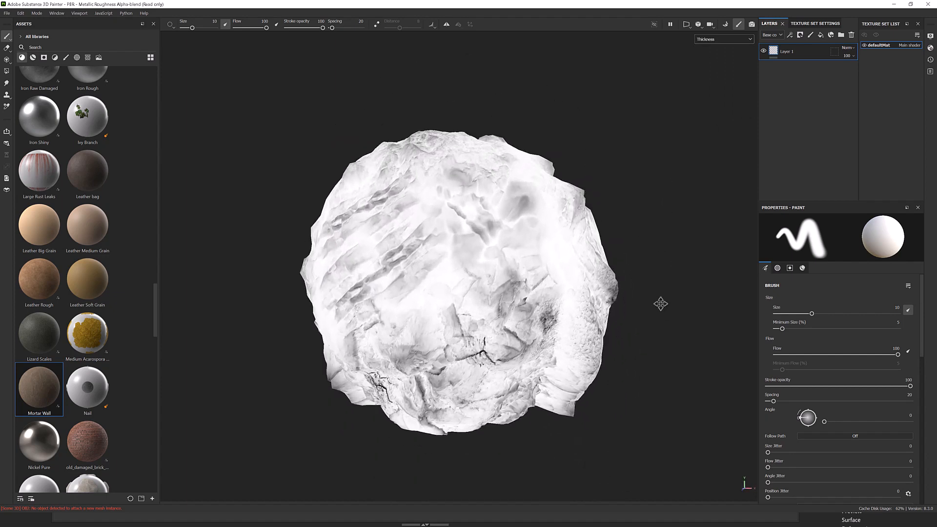